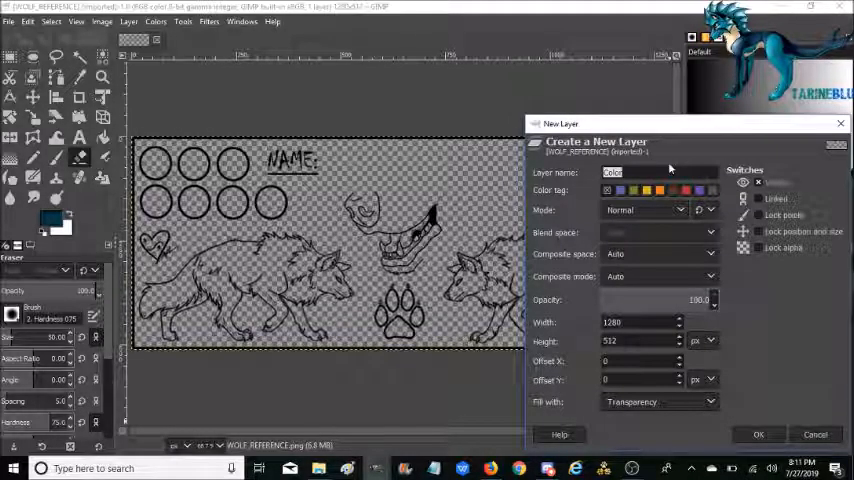
Name the new transparent layer 'Base' in the New Layer dialog.
click(759, 433)
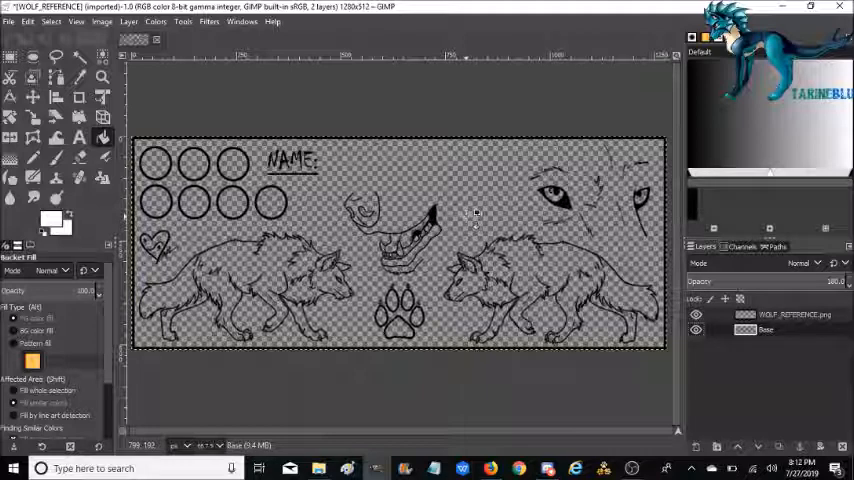
Select the Bucket Fill tool with Base positioned below WOLF_REFERENCE.png.
click(43, 218)
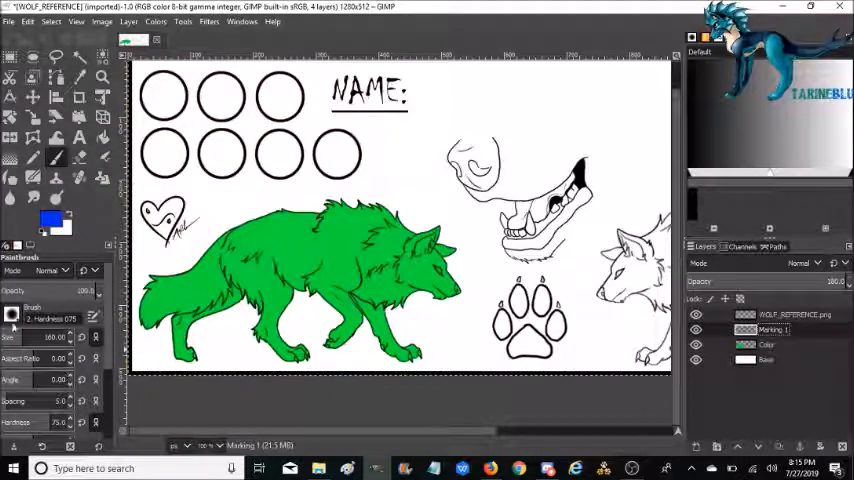
Open the brush list from the Paintbrush tool options.
click(17, 316)
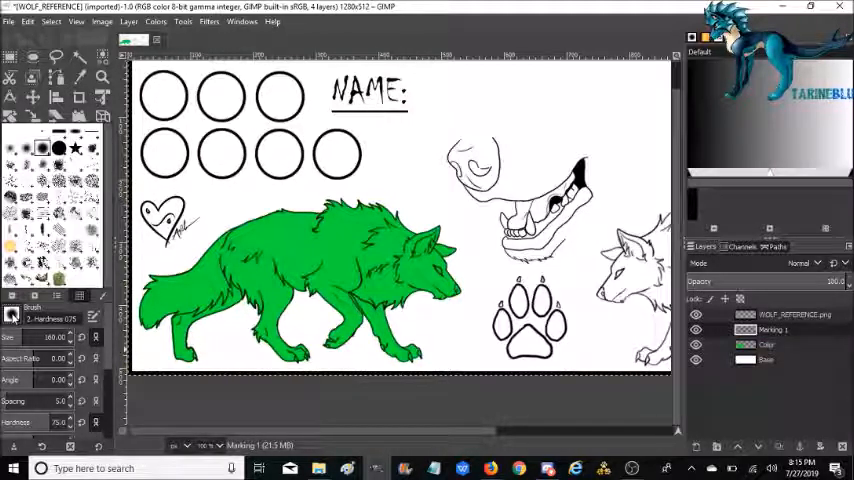